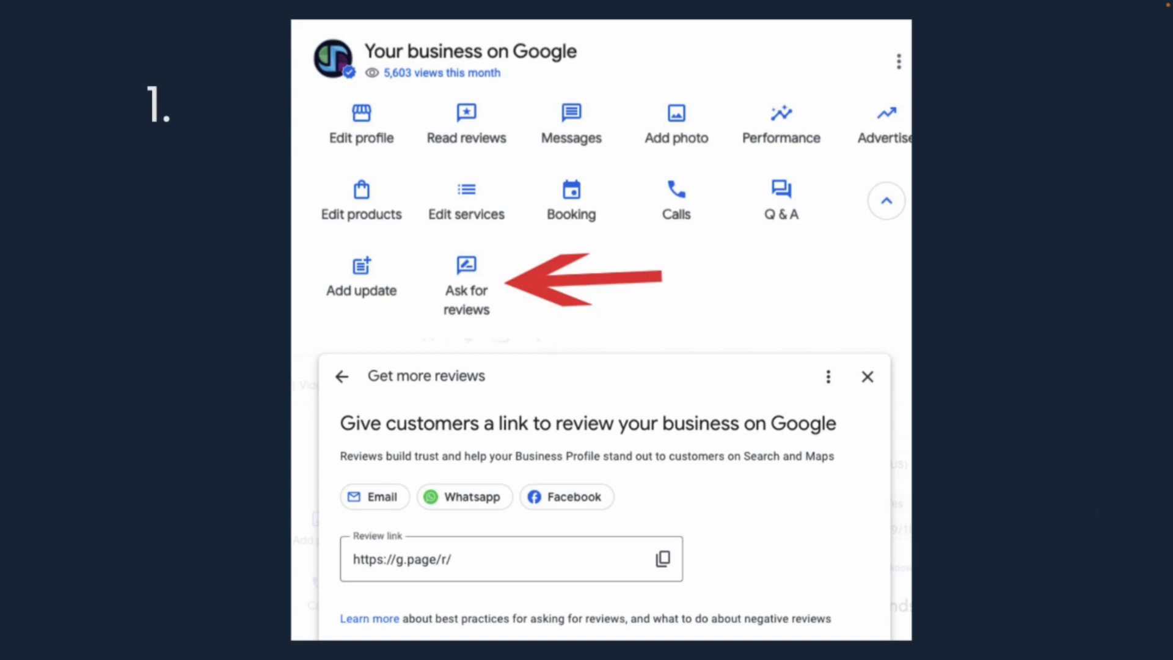
{"action": "mouse_move", "coordinate": [1090, 493]}
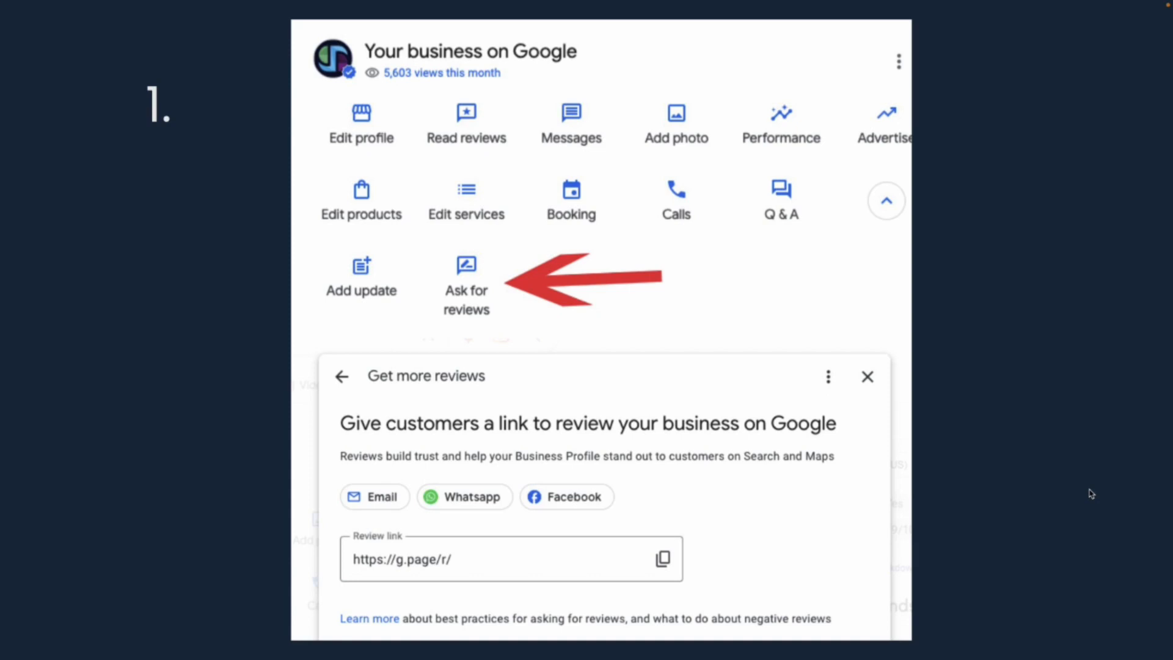
{"action": "mouse_move", "coordinate": [1082, 485]}
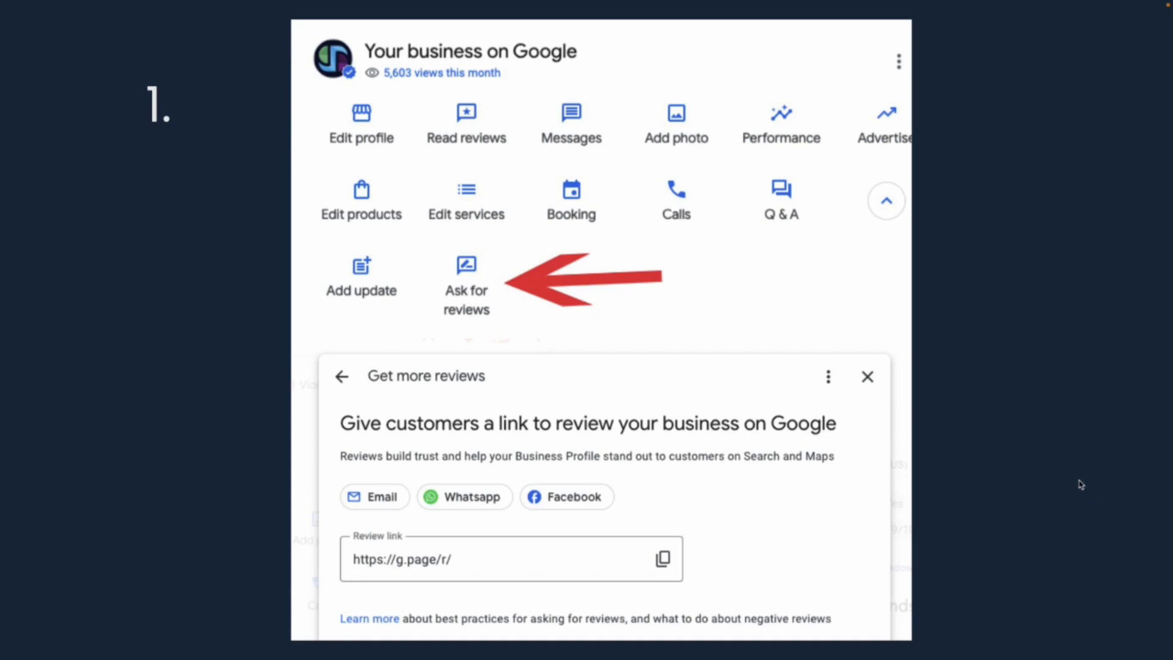
{"action": "mouse_move", "coordinate": [1087, 471]}
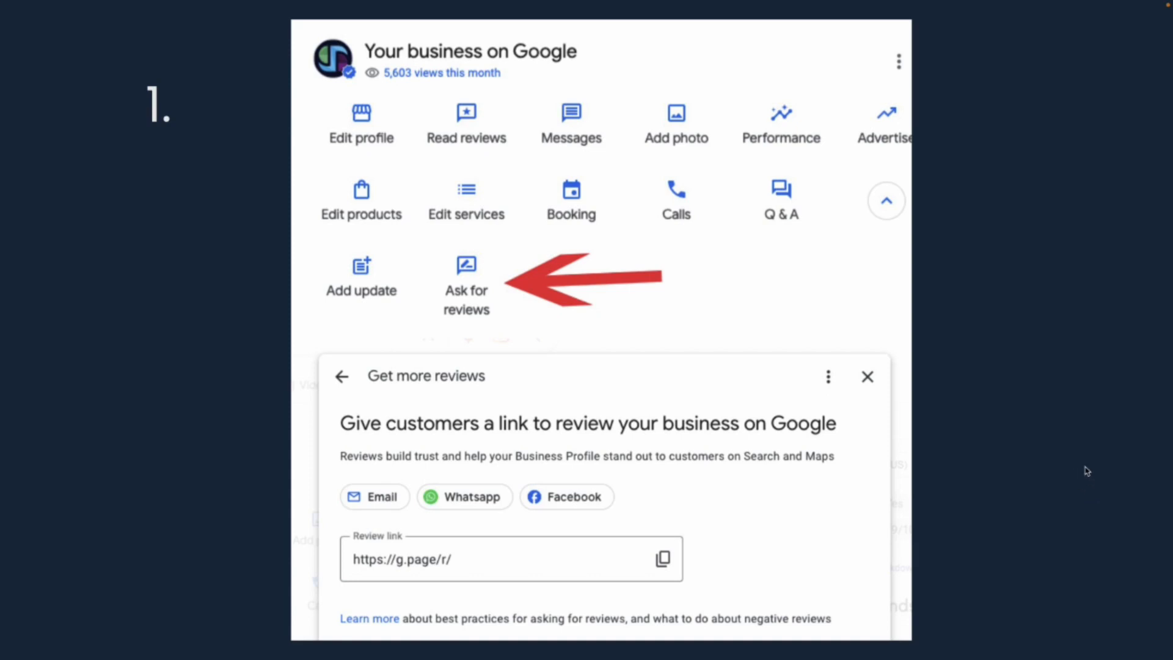
{"action": "mouse_move", "coordinate": [860, 143]}
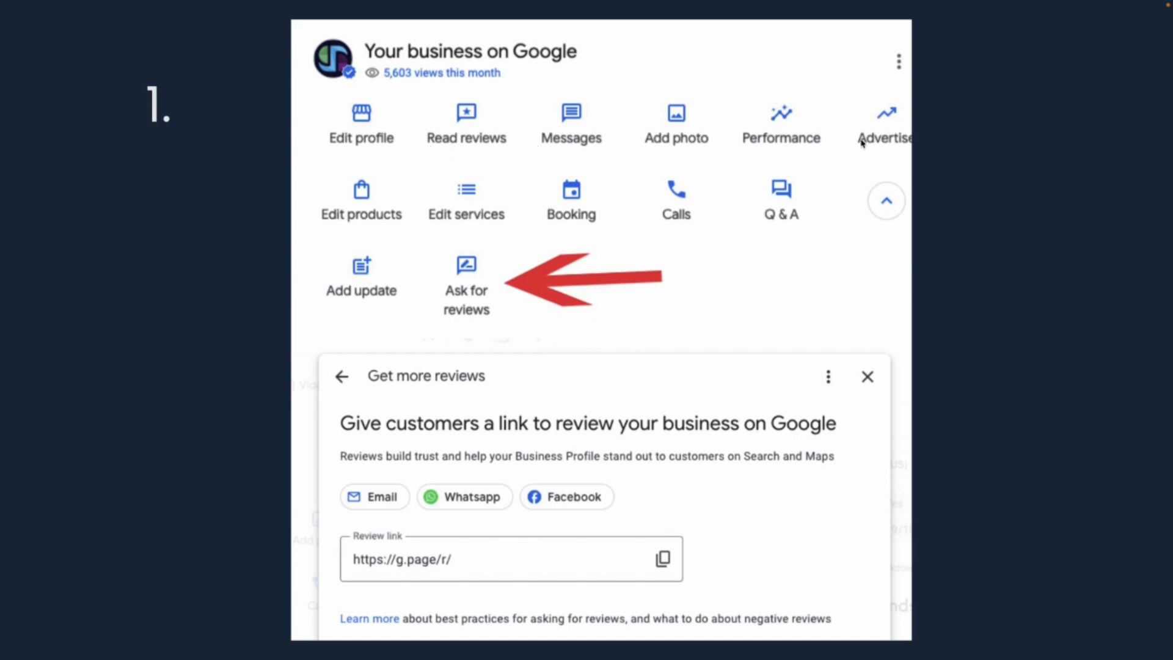
{"action": "mouse_move", "coordinate": [469, 282]}
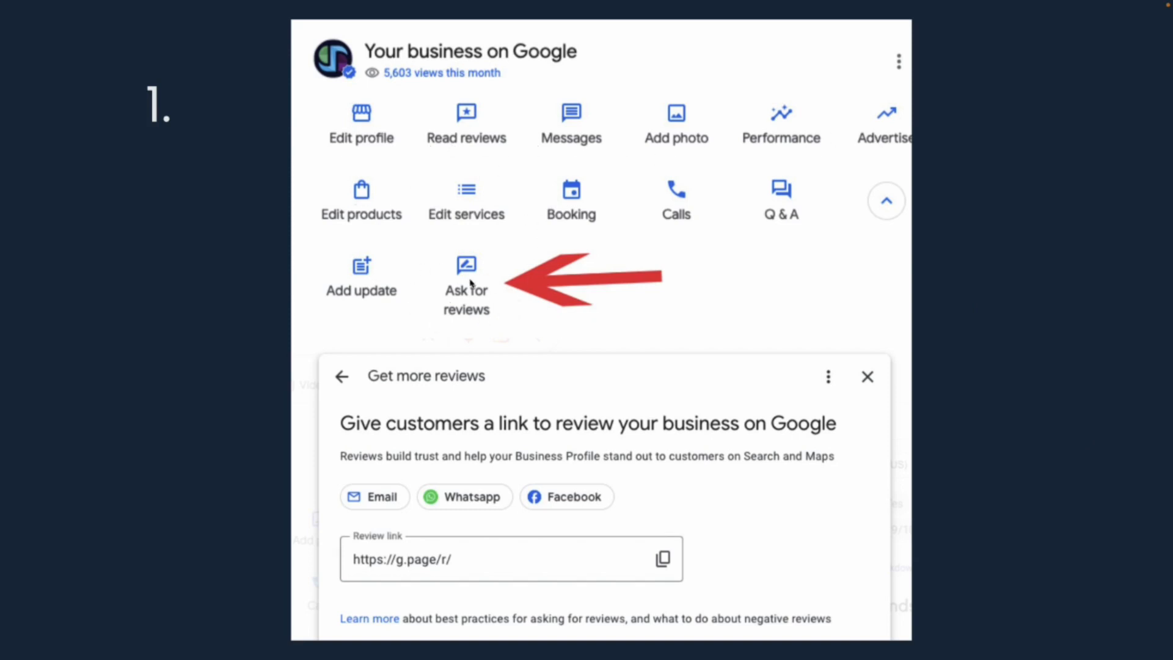
{"action": "mouse_move", "coordinate": [1056, 319]}
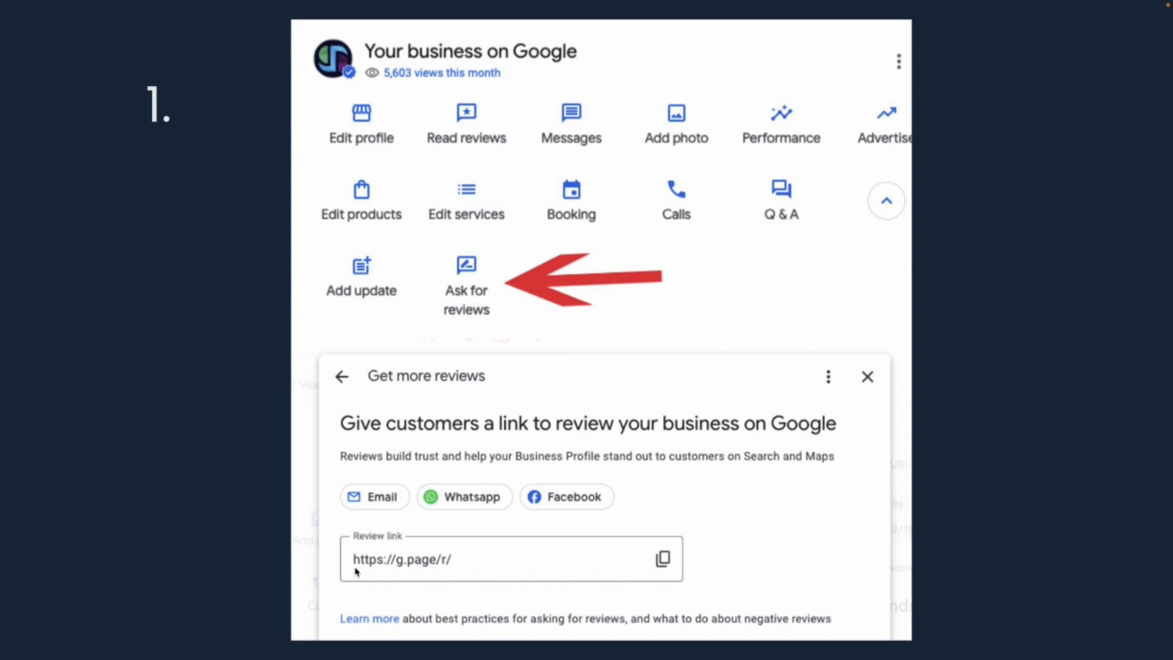
{"action": "mouse_move", "coordinate": [656, 556]}
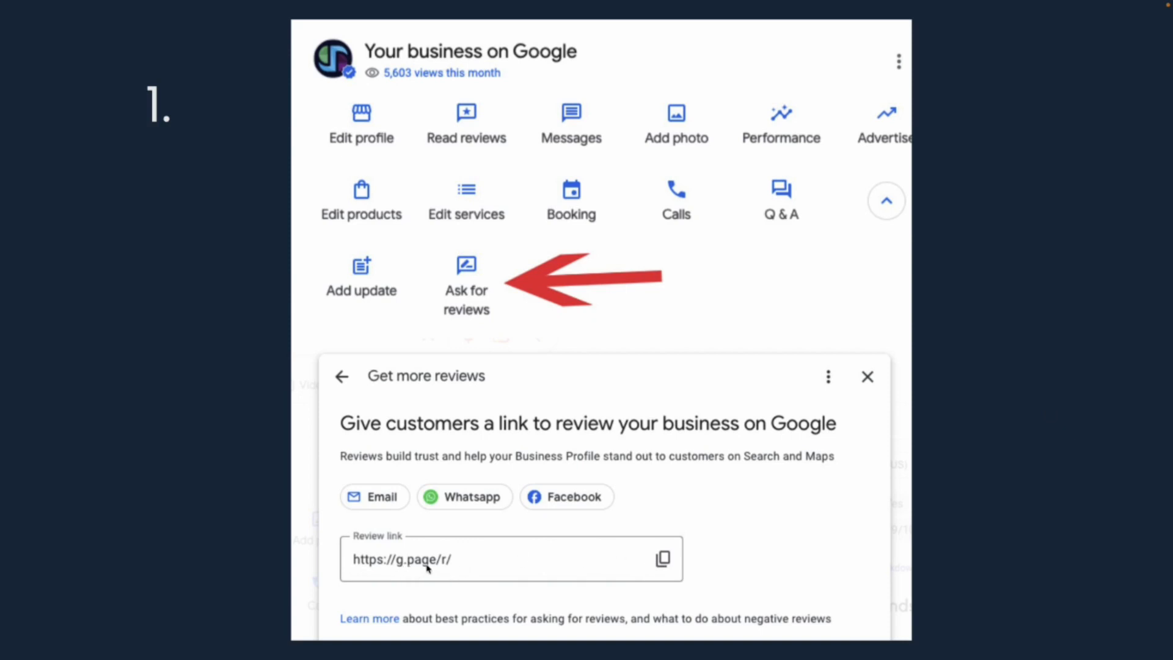
{"action": "mouse_move", "coordinate": [1006, 493]}
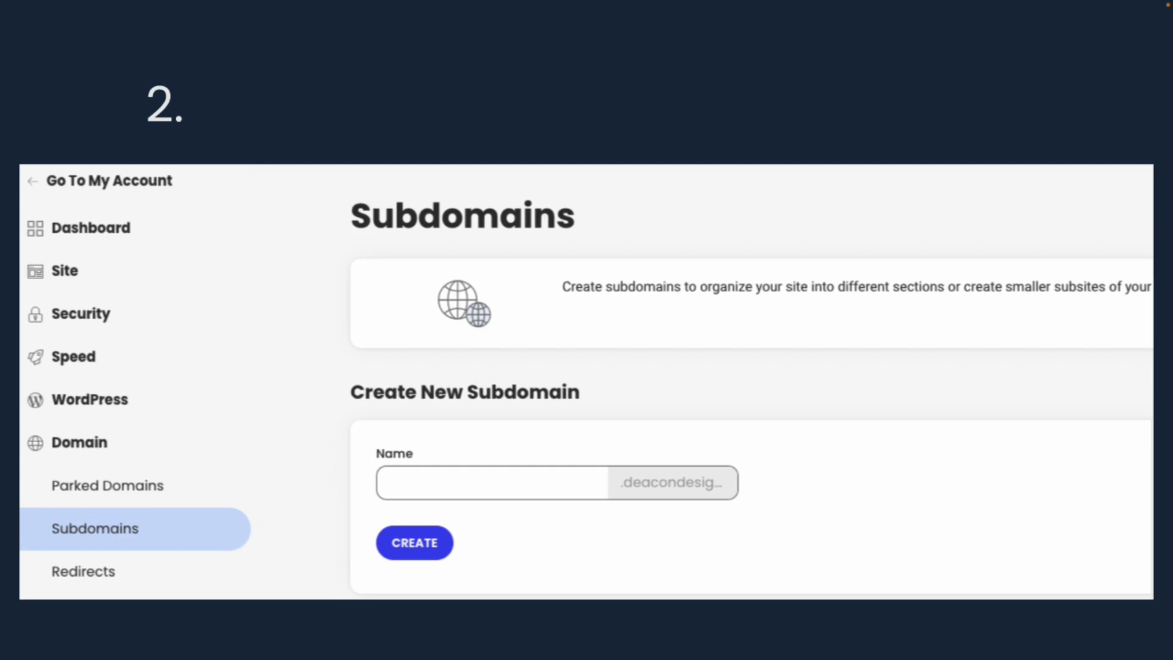
{"action": "mouse_move", "coordinate": [573, 483]}
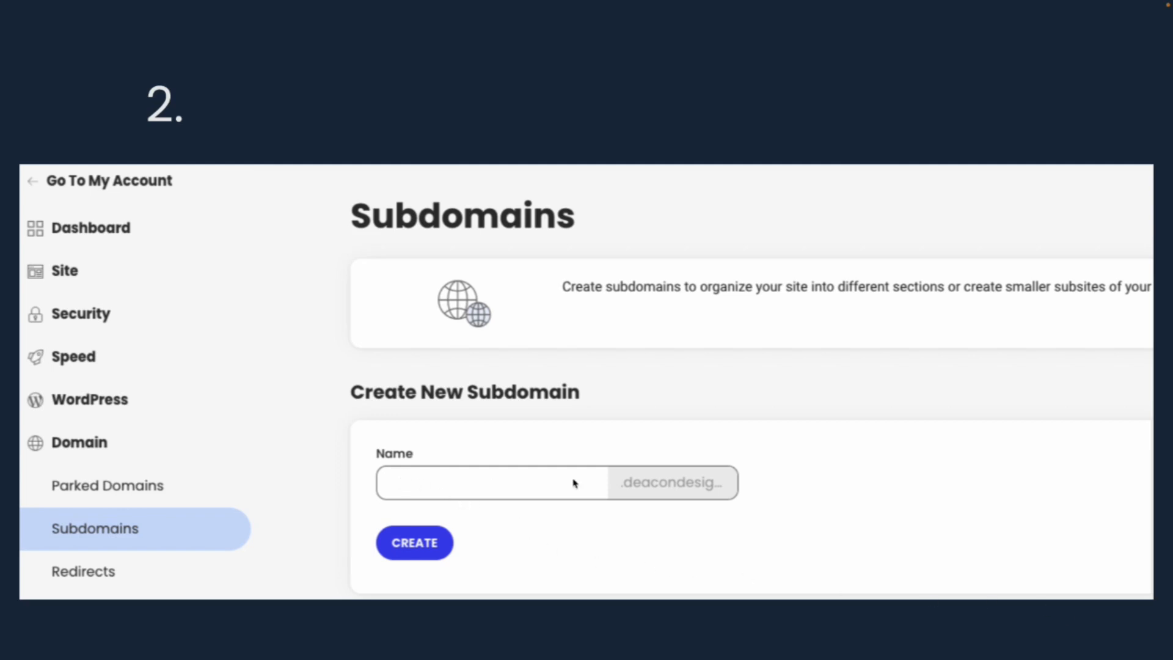
{"action": "mouse_move", "coordinate": [683, 491]}
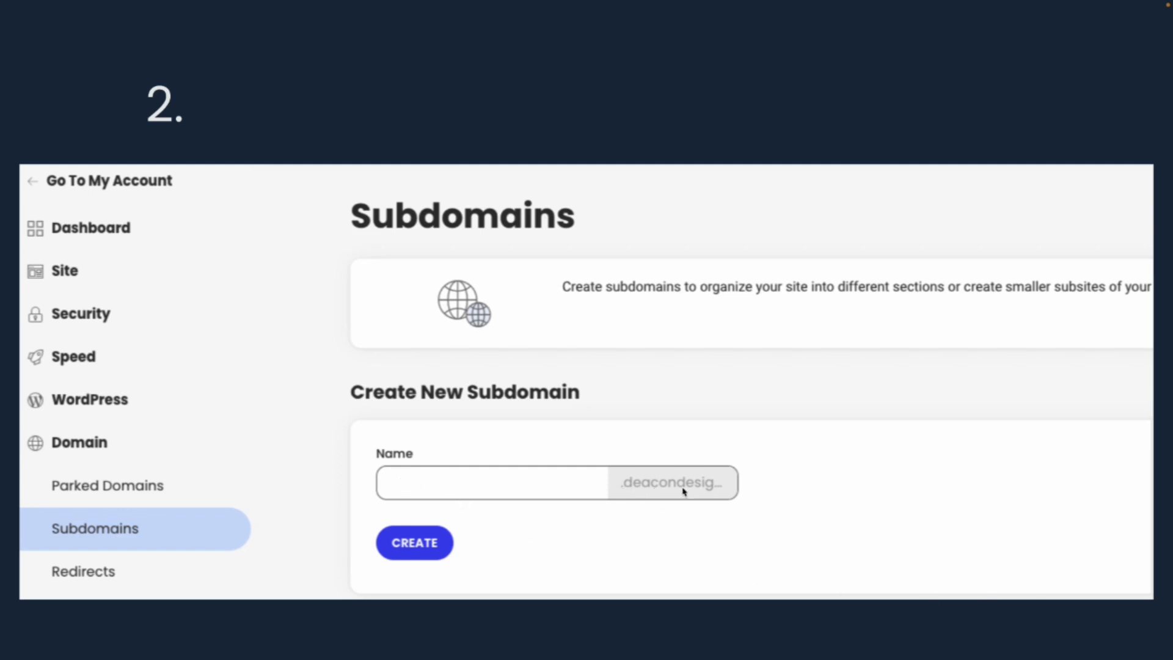
{"action": "mouse_move", "coordinate": [624, 491]}
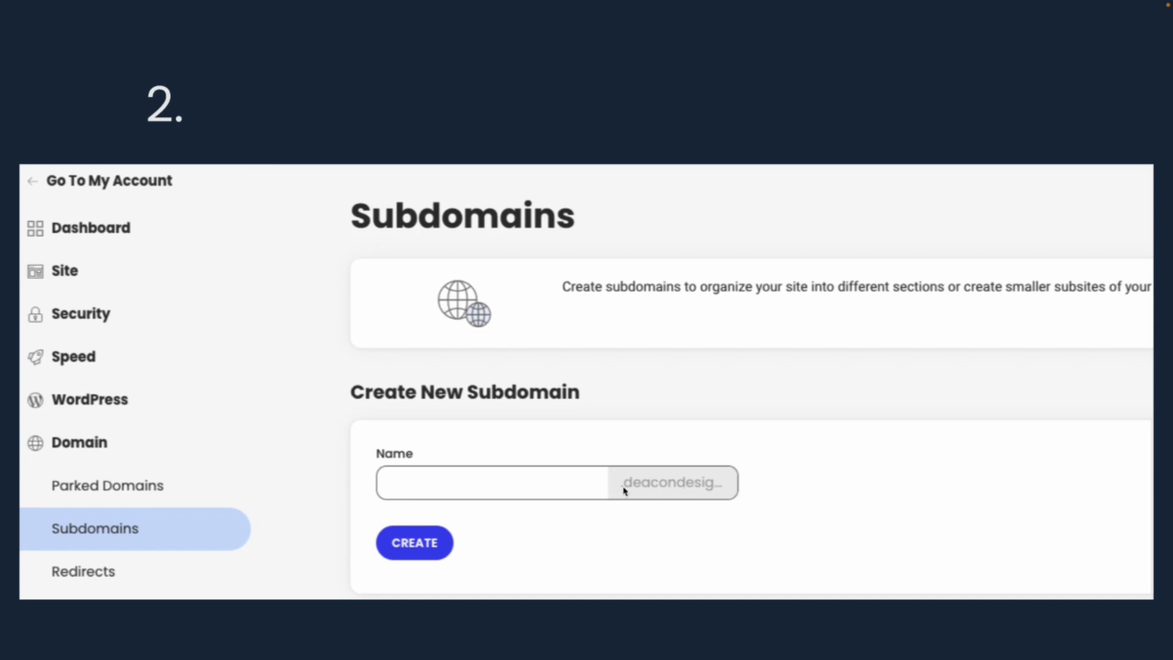
{"action": "mouse_move", "coordinate": [959, 584]}
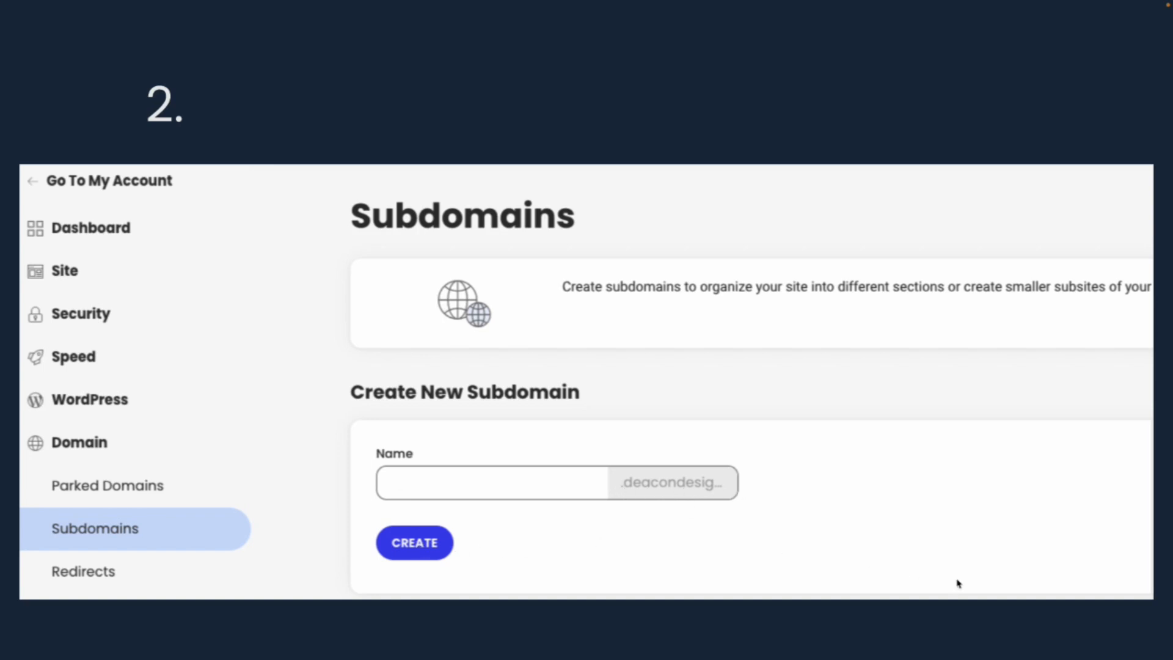
Go to Domain > Subdomains to show the Create New Subdomain form
{"action": "left_click", "coordinate": [83, 570]}
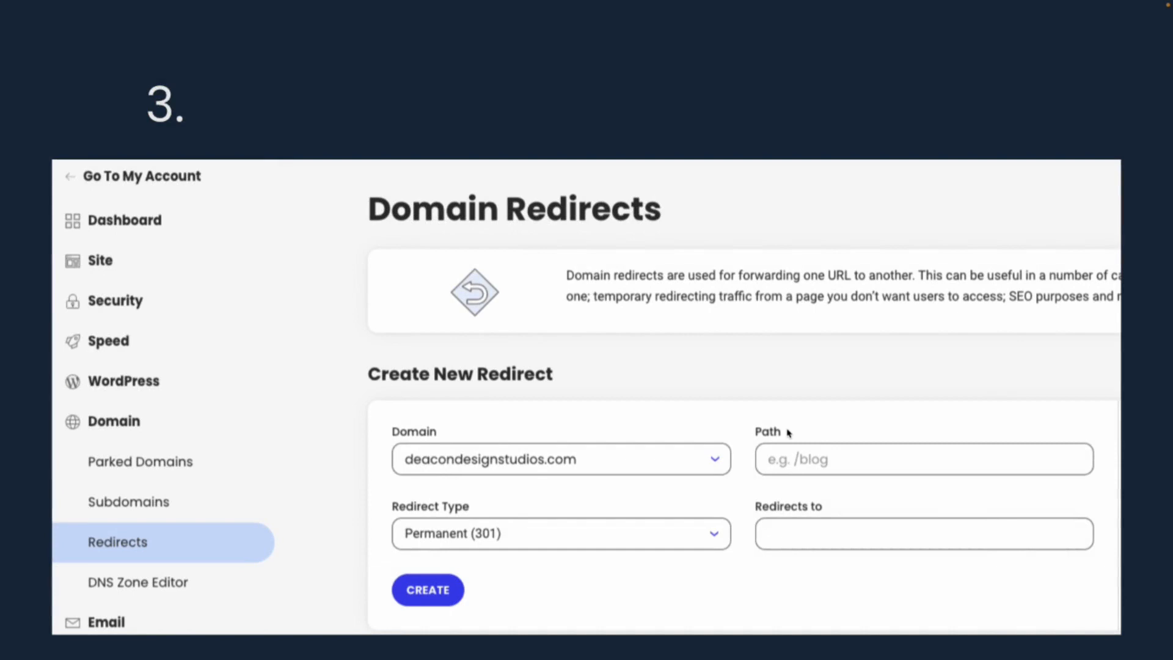
{"action": "mouse_move", "coordinate": [695, 398]}
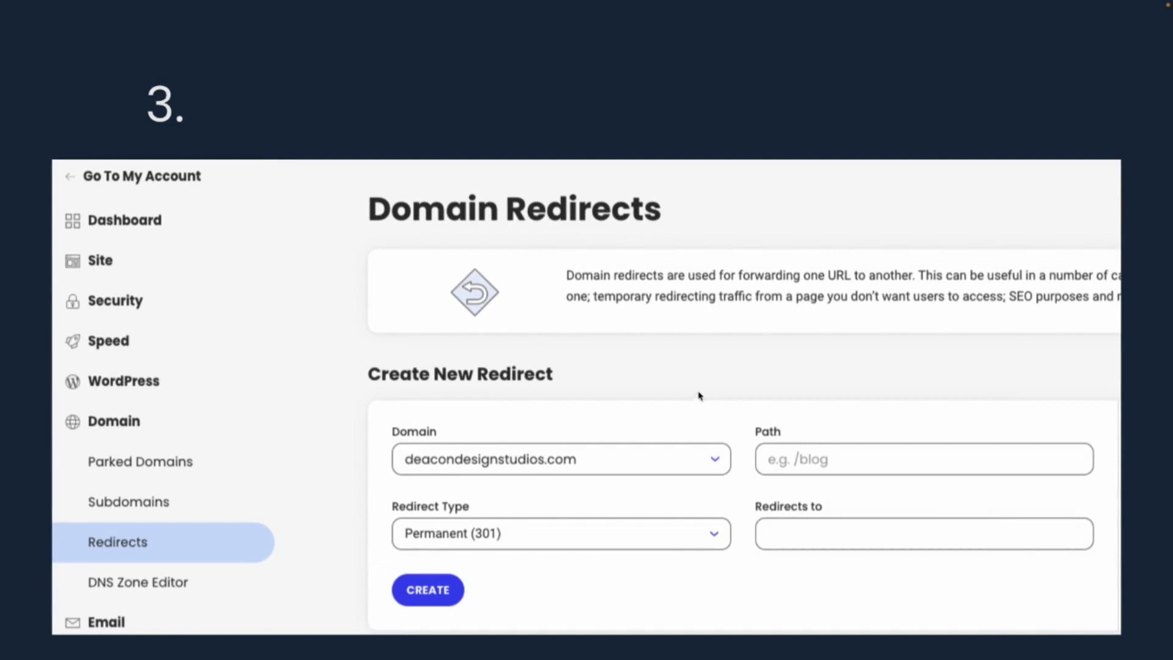
{"action": "mouse_move", "coordinate": [131, 546]}
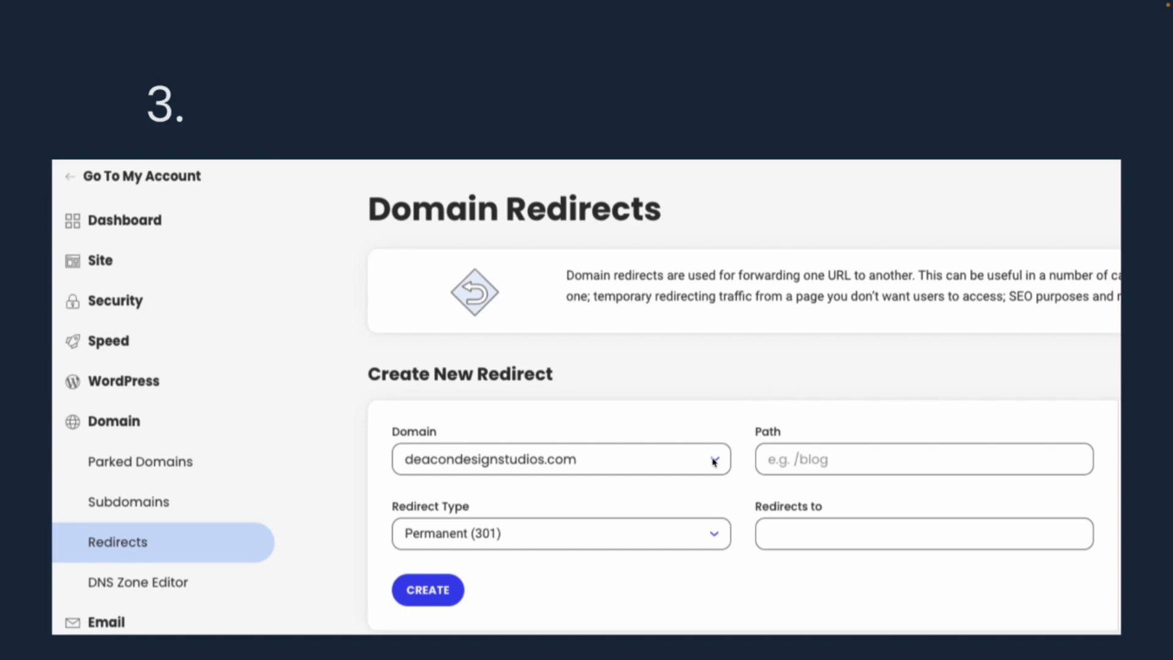
{"action": "mouse_move", "coordinate": [428, 555]}
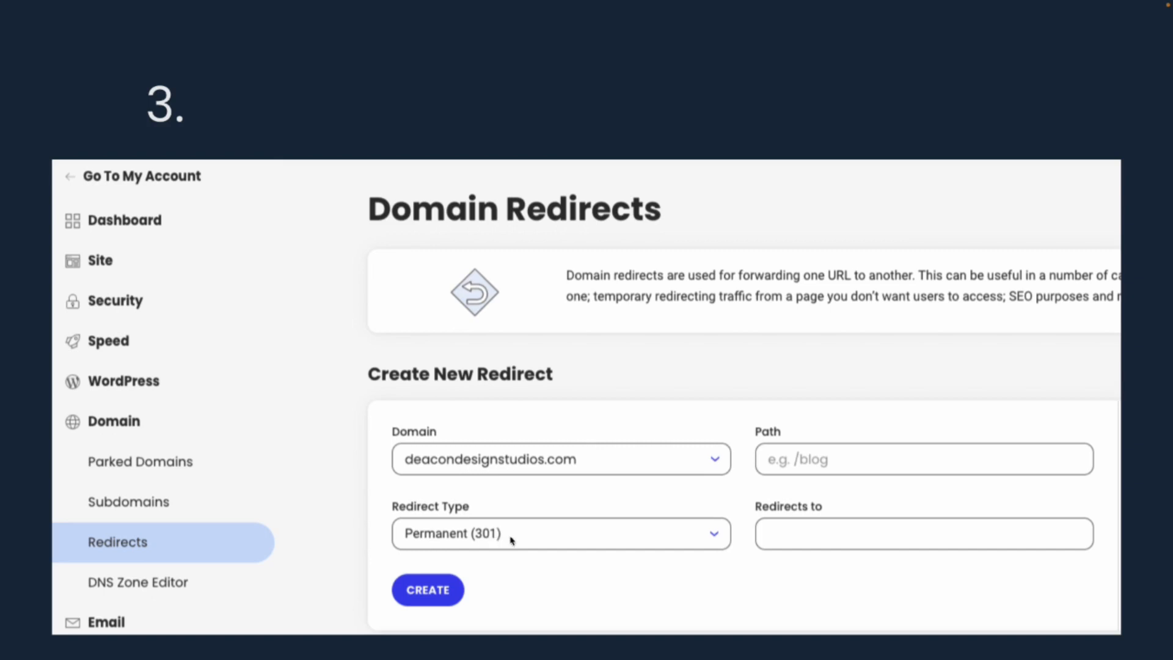
{"action": "mouse_move", "coordinate": [809, 539]}
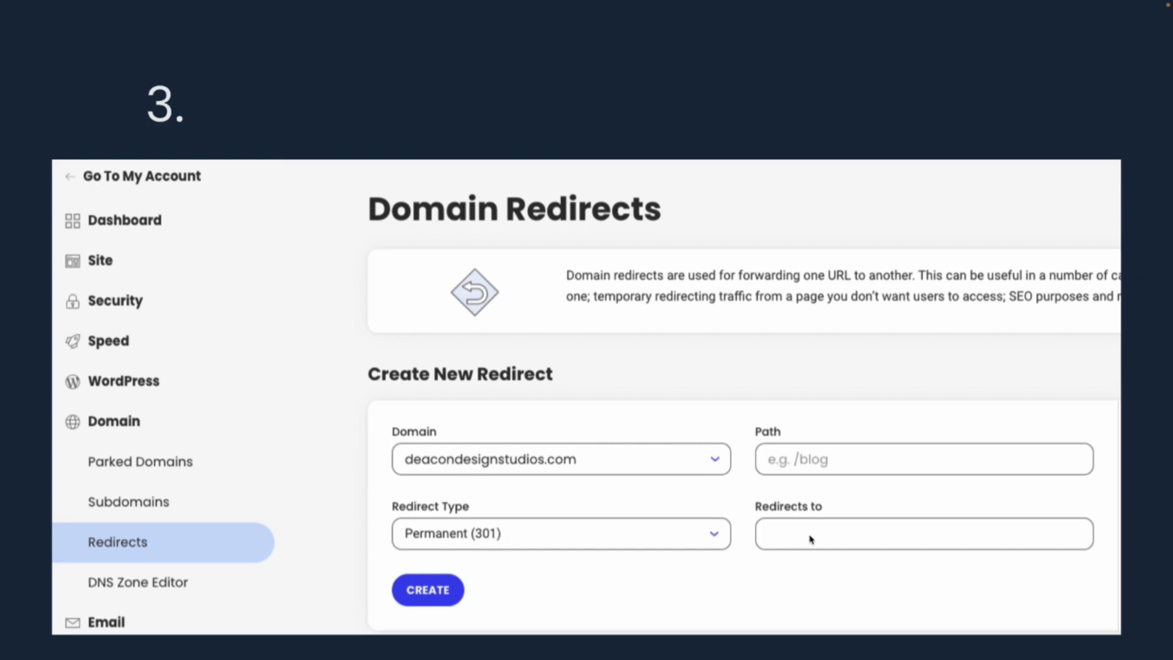
{"action": "mouse_move", "coordinate": [803, 539]}
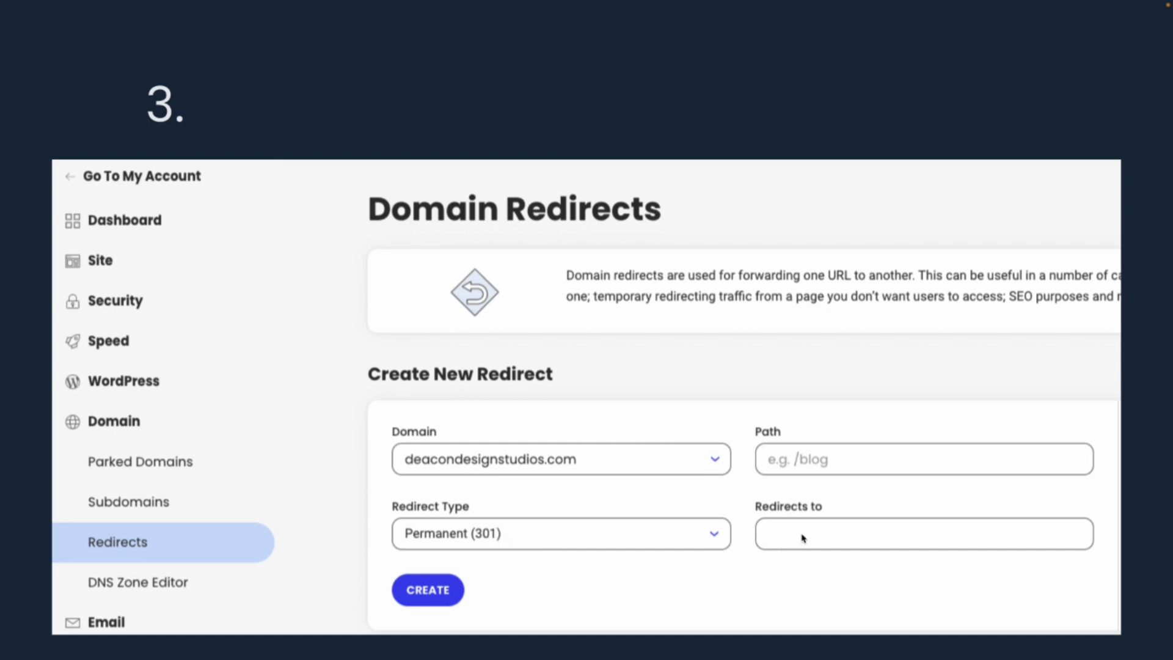
{"action": "mouse_move", "coordinate": [812, 538]}
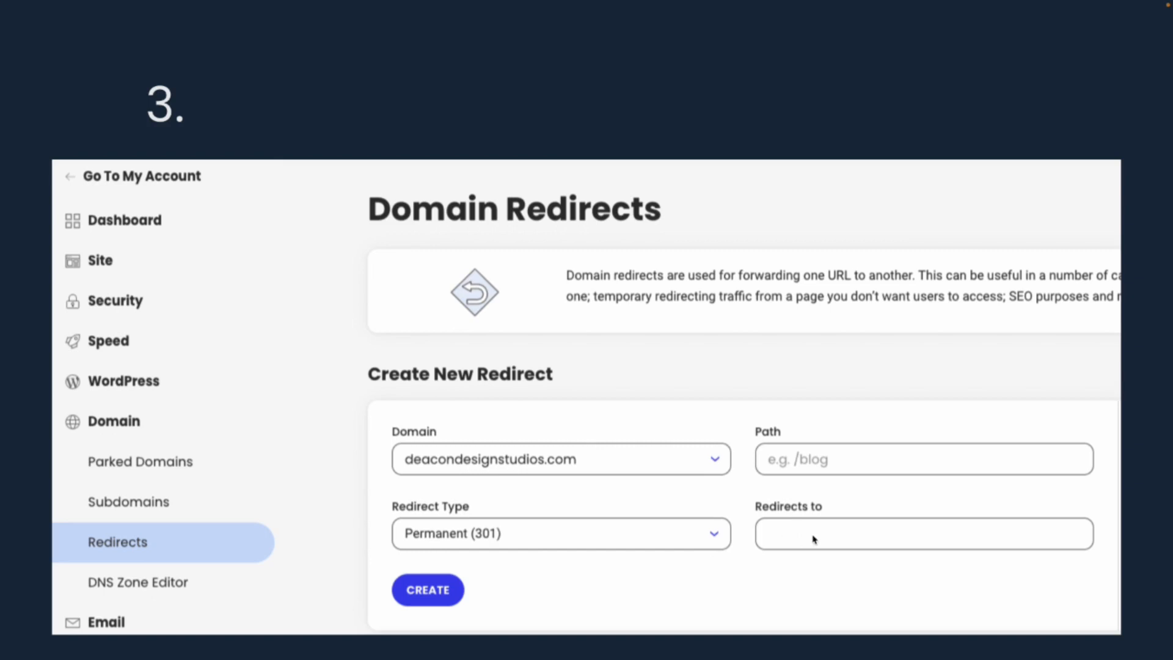
{"action": "mouse_move", "coordinate": [769, 540]}
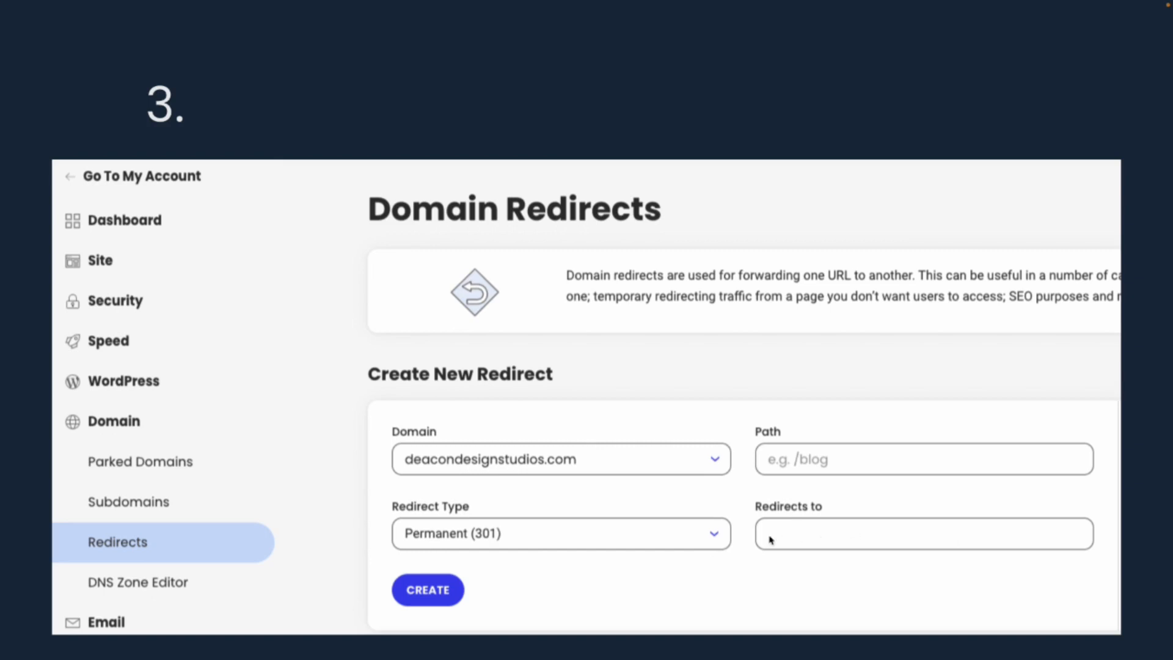
{"action": "mouse_move", "coordinate": [881, 540]}
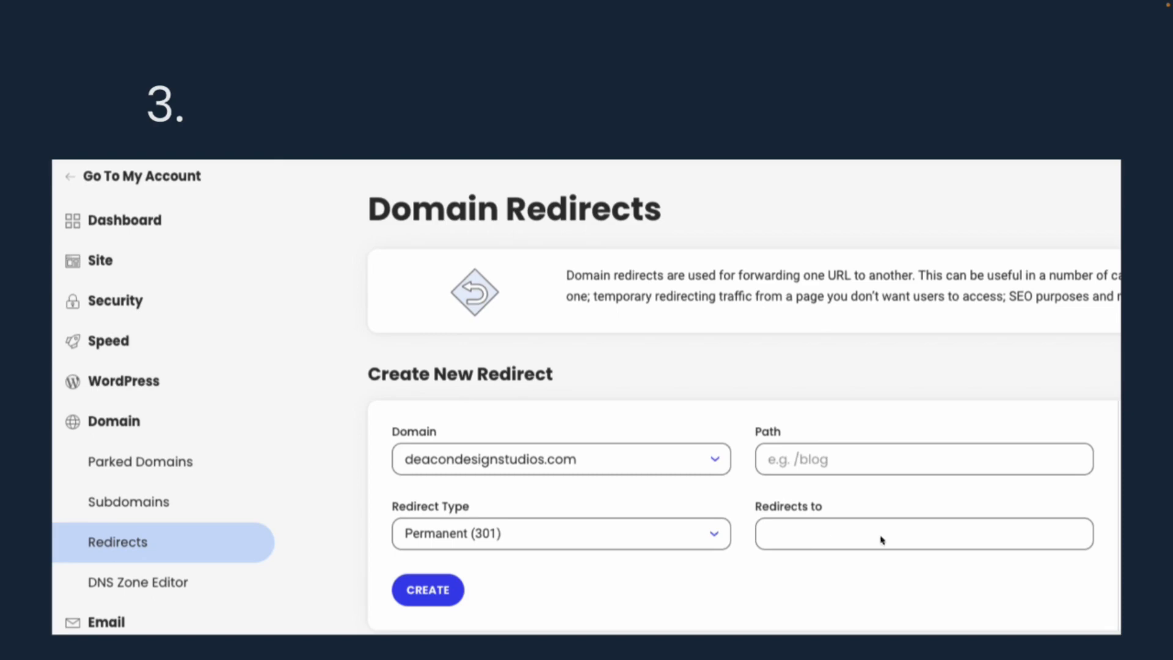
{"action": "mouse_move", "coordinate": [720, 582]}
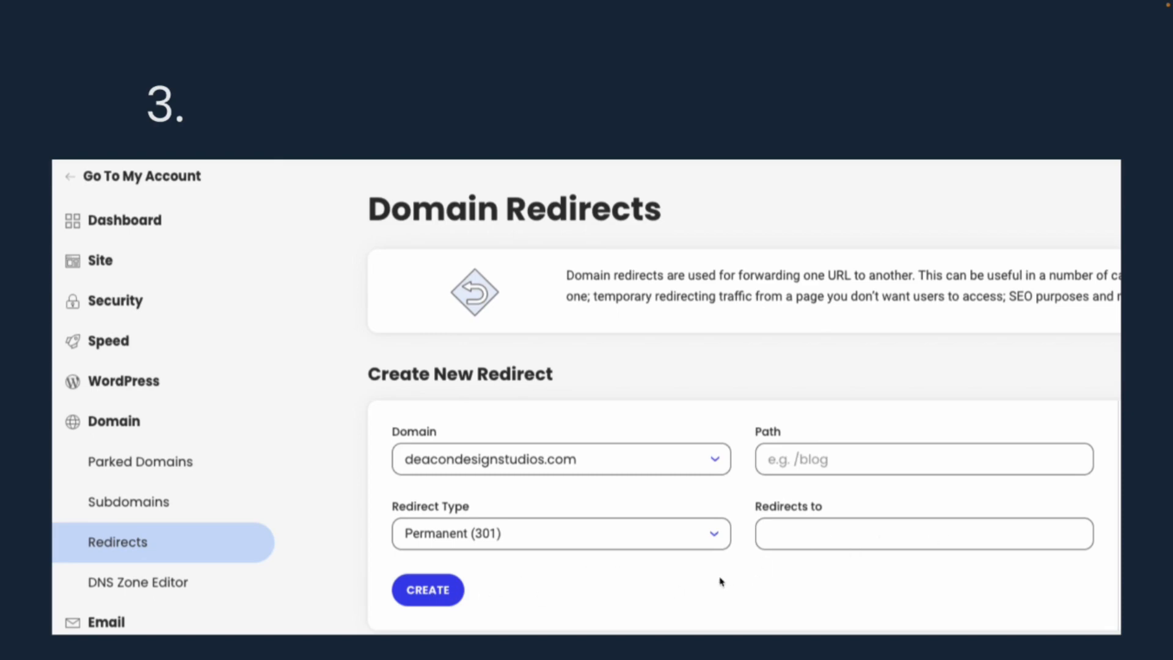